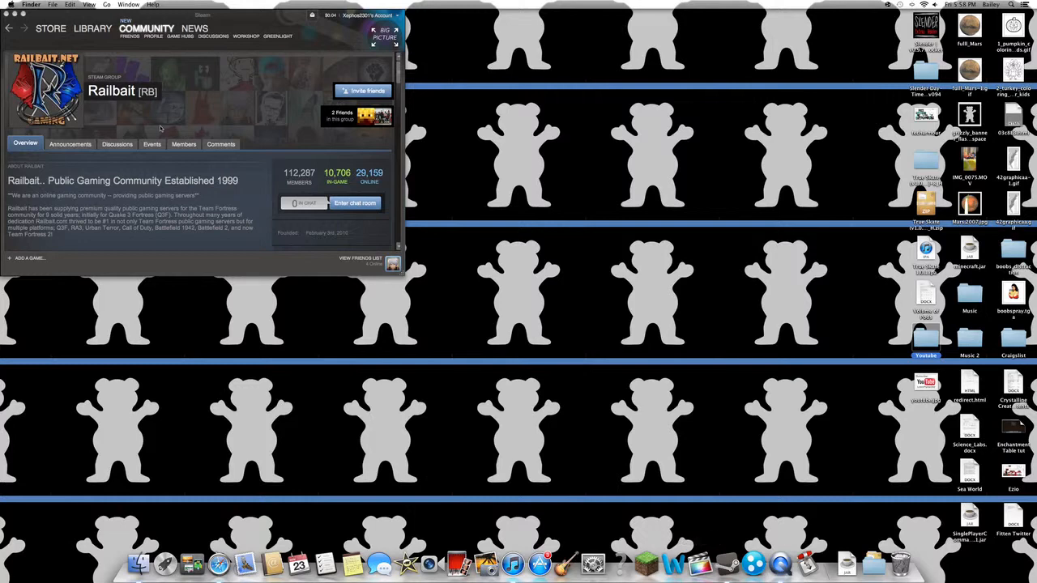
{"action": "mouse_move", "coordinate": [713, 561]}
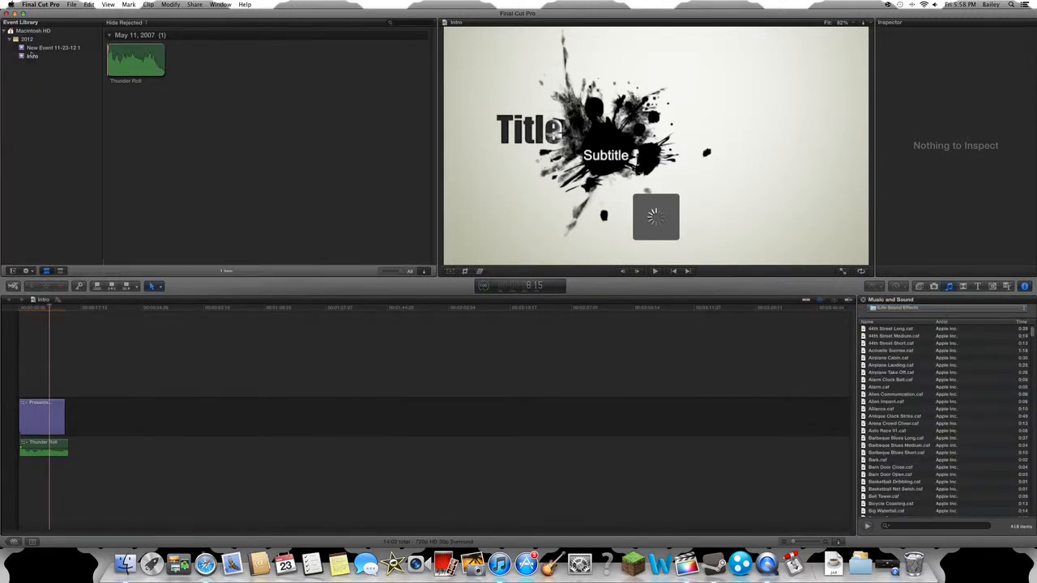
Create a new empty project named 'Intro tutorial' in the Intro event
{"action": "left_click", "coordinate": [52, 47]}
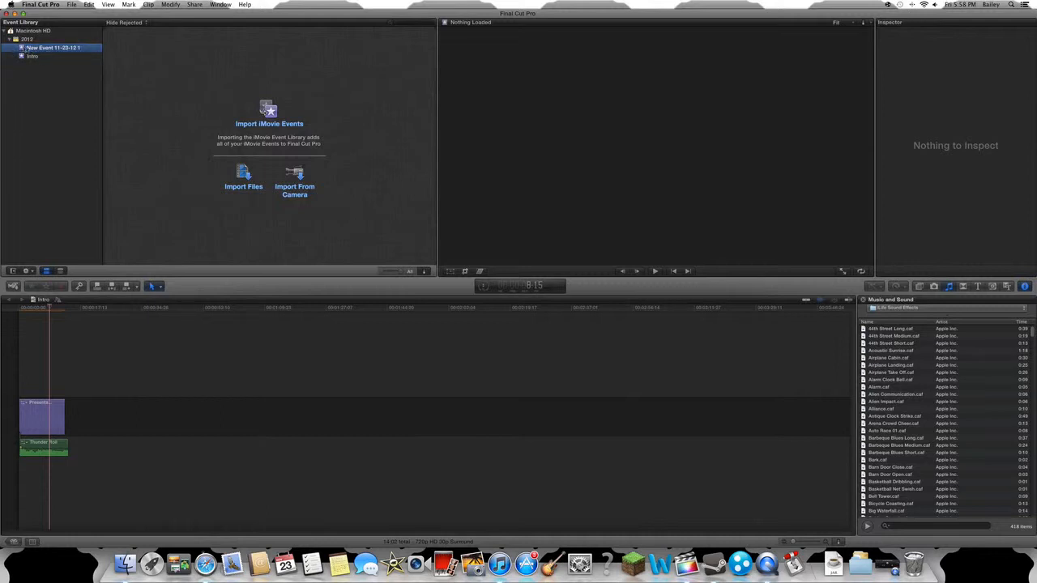
{"action": "right_click", "coordinate": [52, 47]}
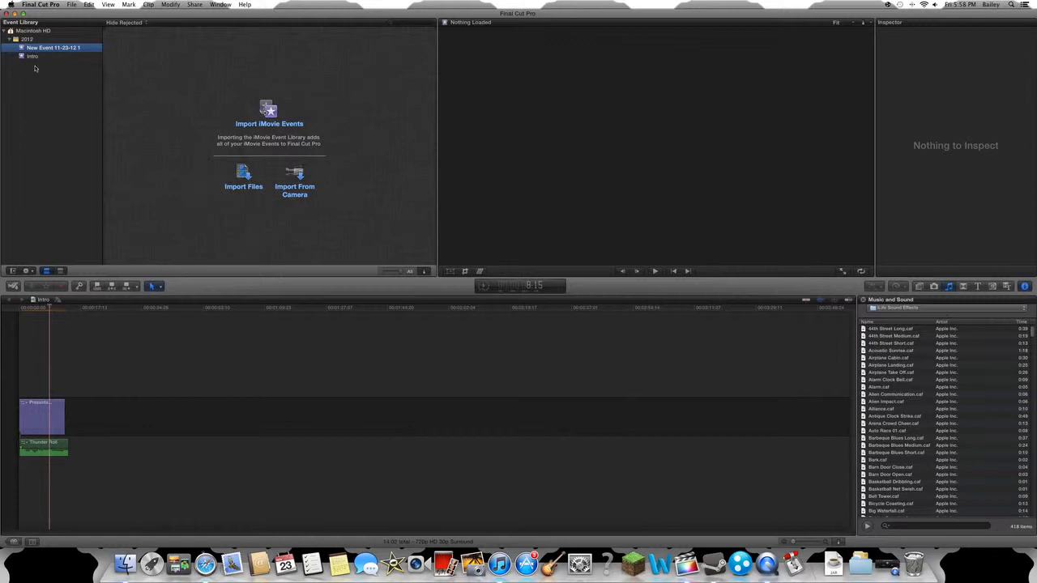
{"action": "left_click", "coordinate": [32, 47]}
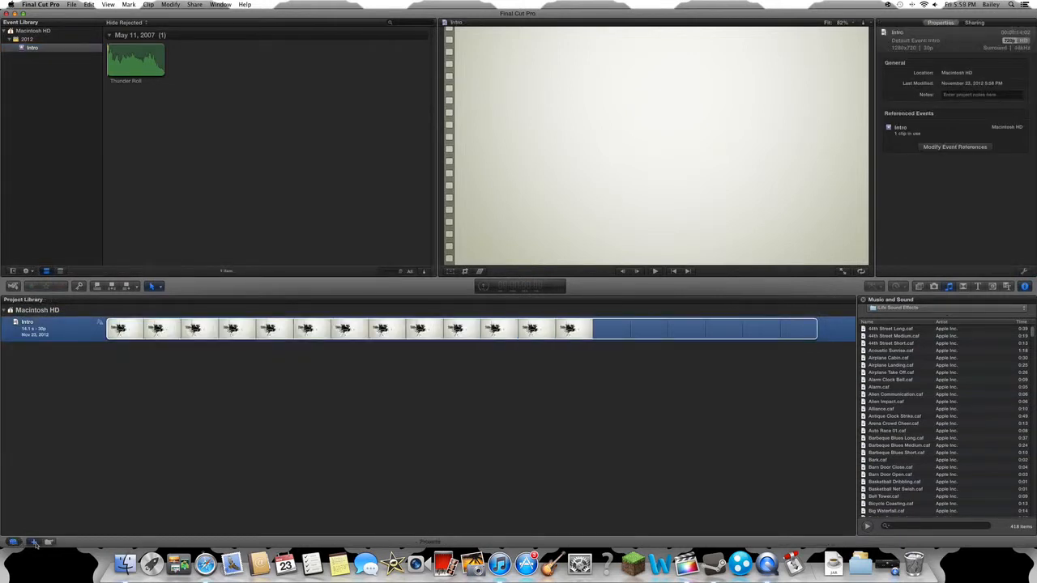
{"action": "left_click", "coordinate": [34, 541]}
{"action": "type", "text": "Intro tutor"}
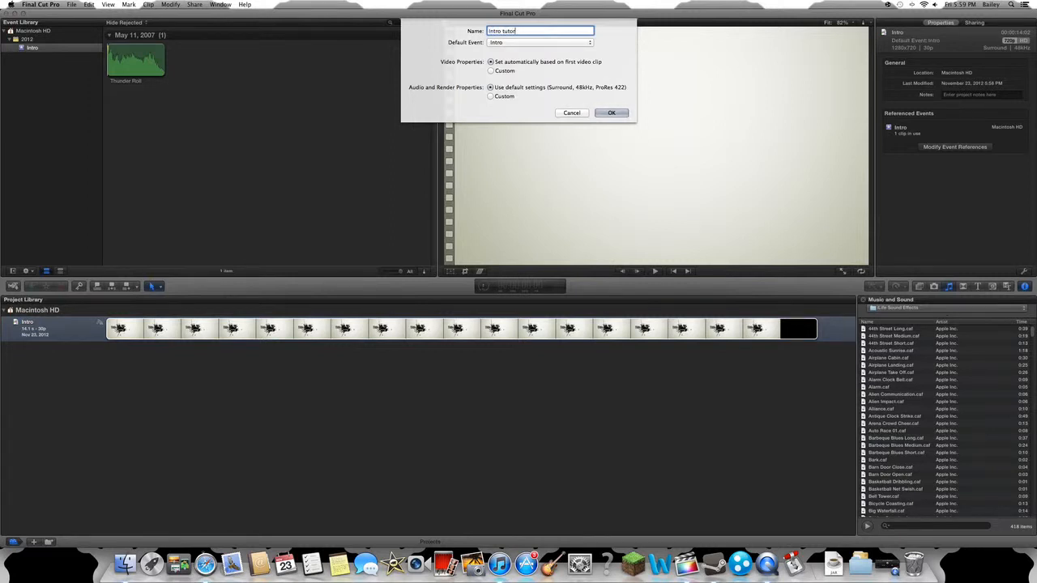
{"action": "type", "text": "ial"}
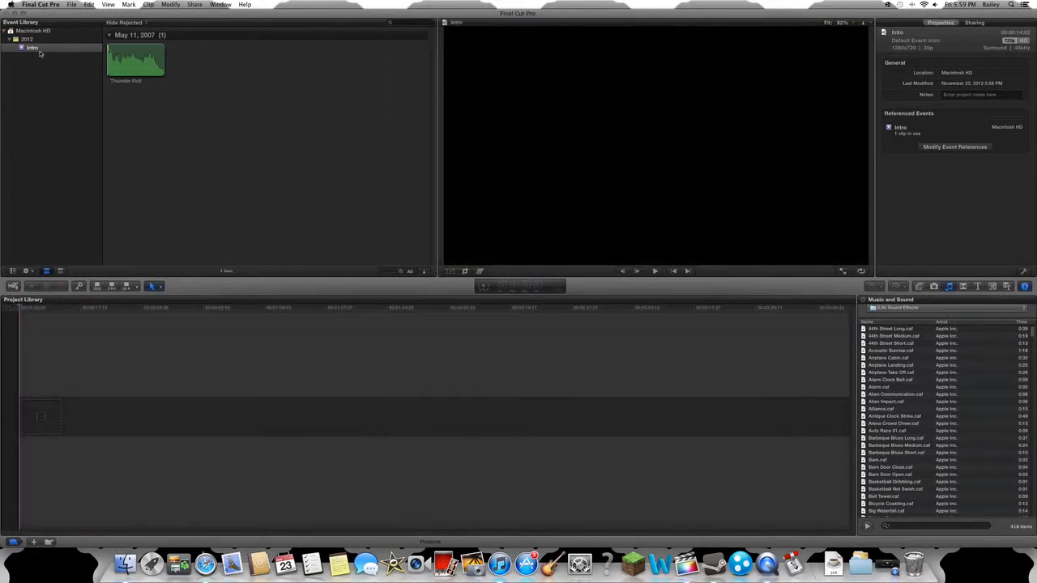
Add a new event to the Event Library and rename it 'Tutorial'
{"action": "right_click", "coordinate": [32, 47]}
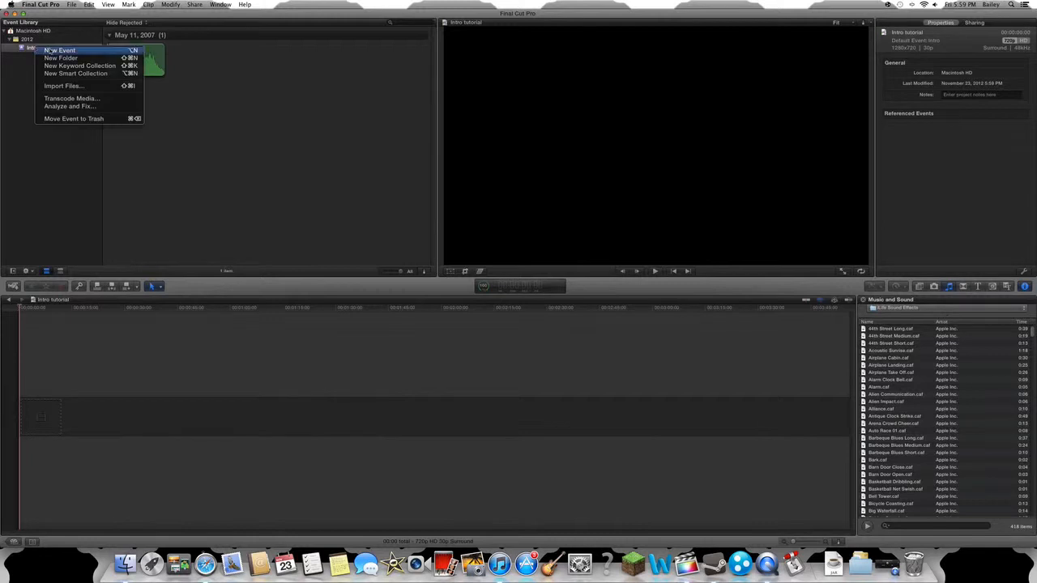
{"action": "left_click", "coordinate": [58, 50]}
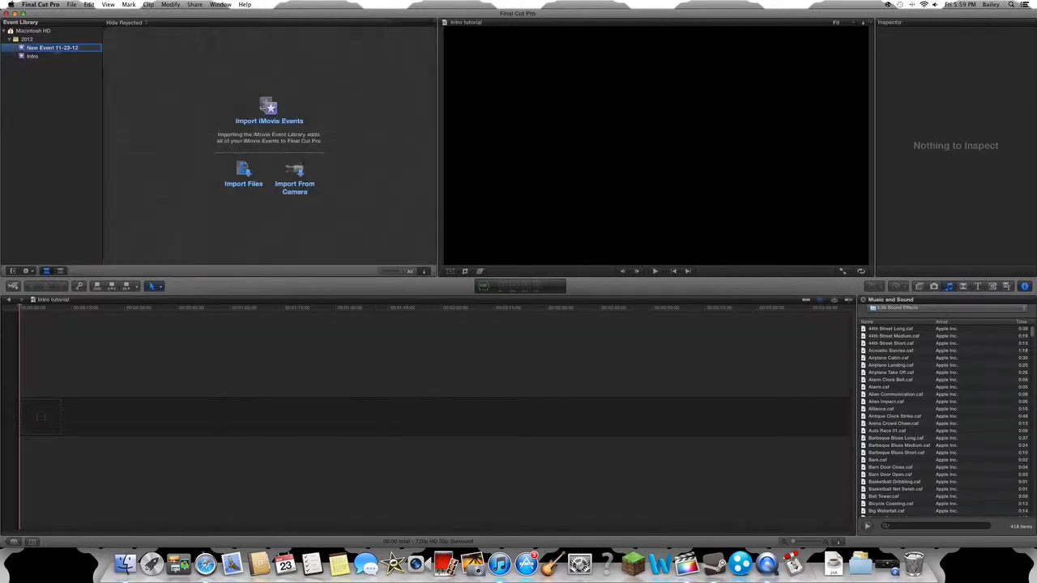
{"action": "double_click", "coordinate": [52, 47]}
{"action": "type", "text": "Tutorial"}
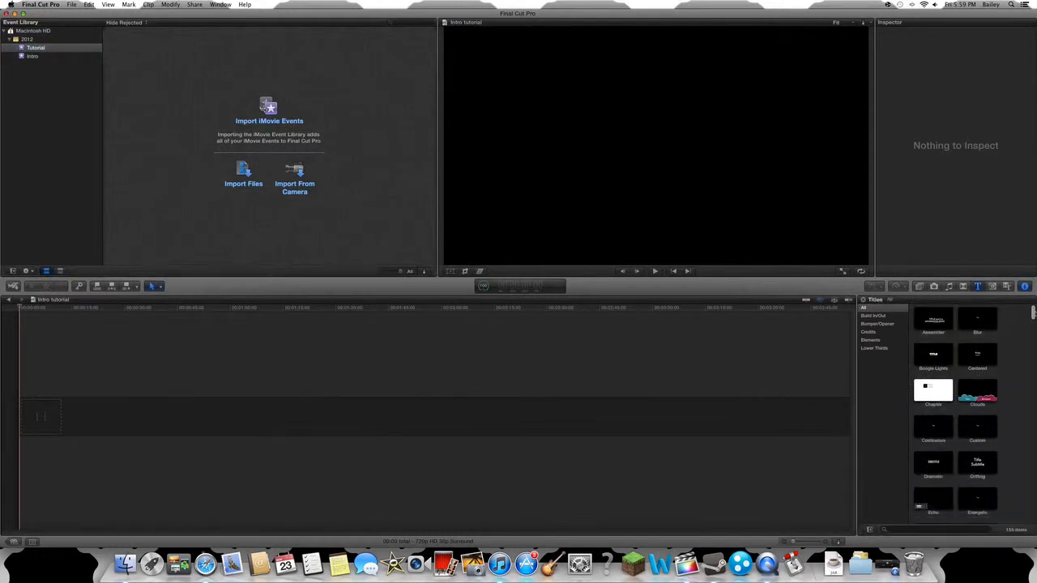
Find the Splash - Ink Splat title and drag it into the empty timeline
{"action": "scroll", "scroll_direction": "down", "scroll_amount": 3}
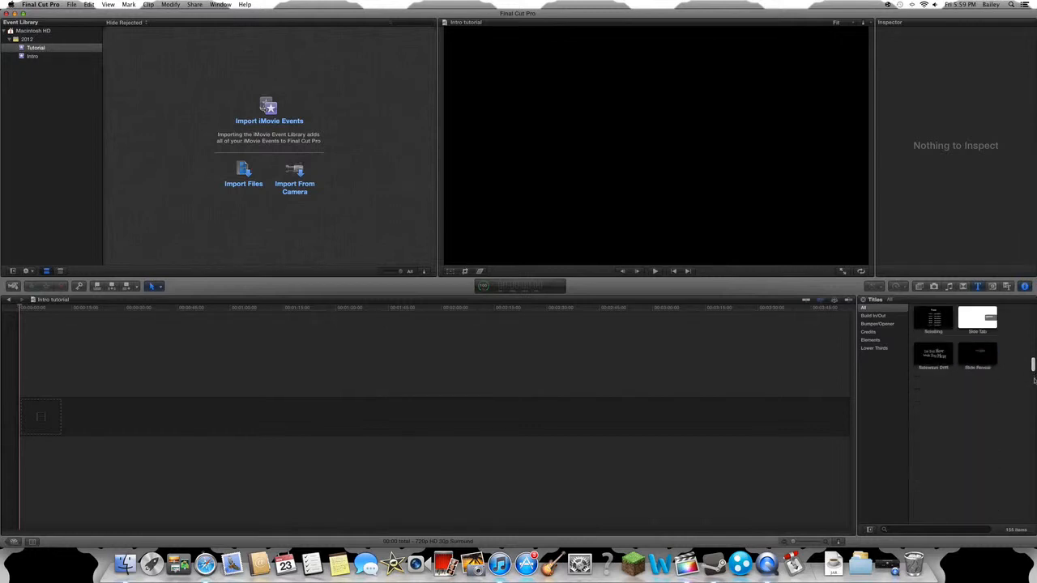
{"action": "scroll", "scroll_direction": "down", "scroll_amount": 3}
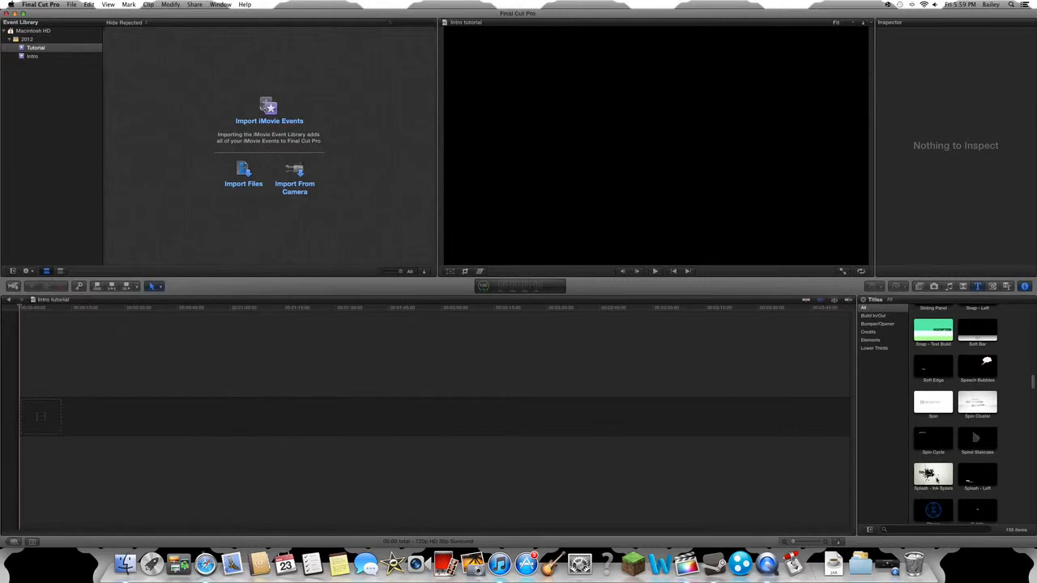
{"action": "left_click", "coordinate": [933, 473]}
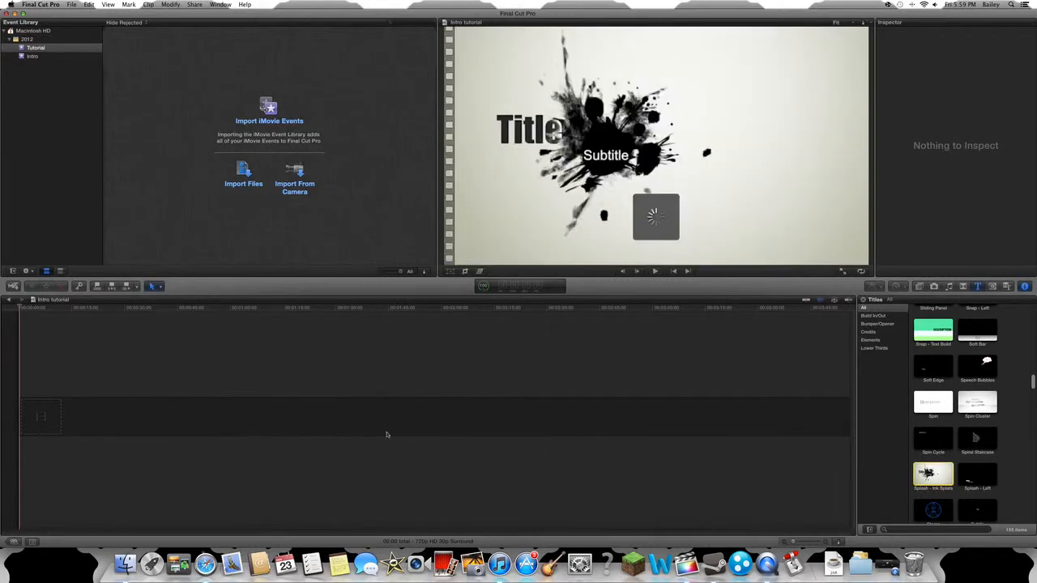
{"action": "left_click_drag", "start_coordinate": [933, 473], "coordinate": [52, 418]}
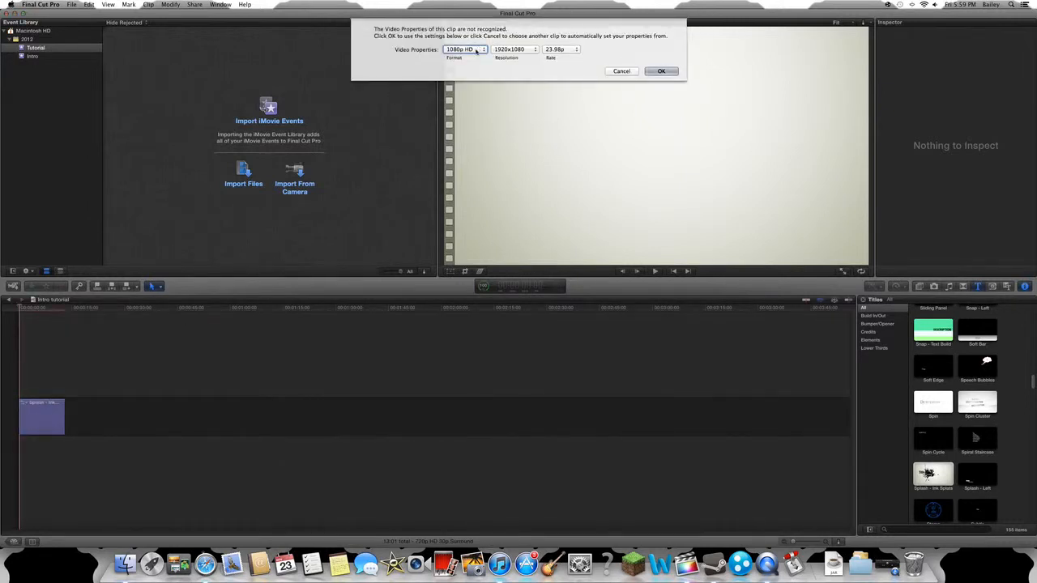
Set the project format to 720p HD at a 30p frame rate and confirm
{"action": "left_click", "coordinate": [463, 49]}
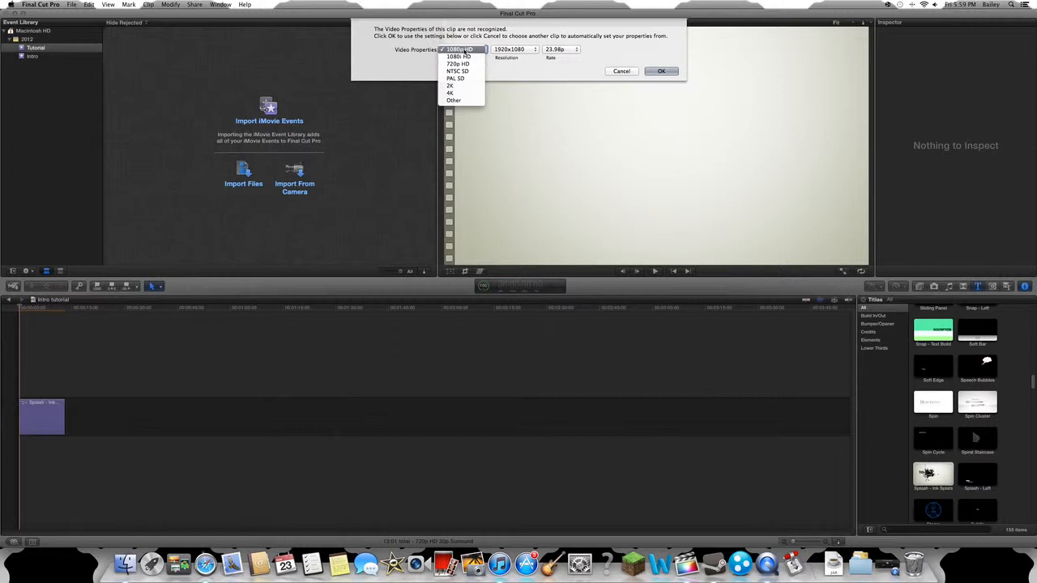
{"action": "left_click", "coordinate": [457, 63]}
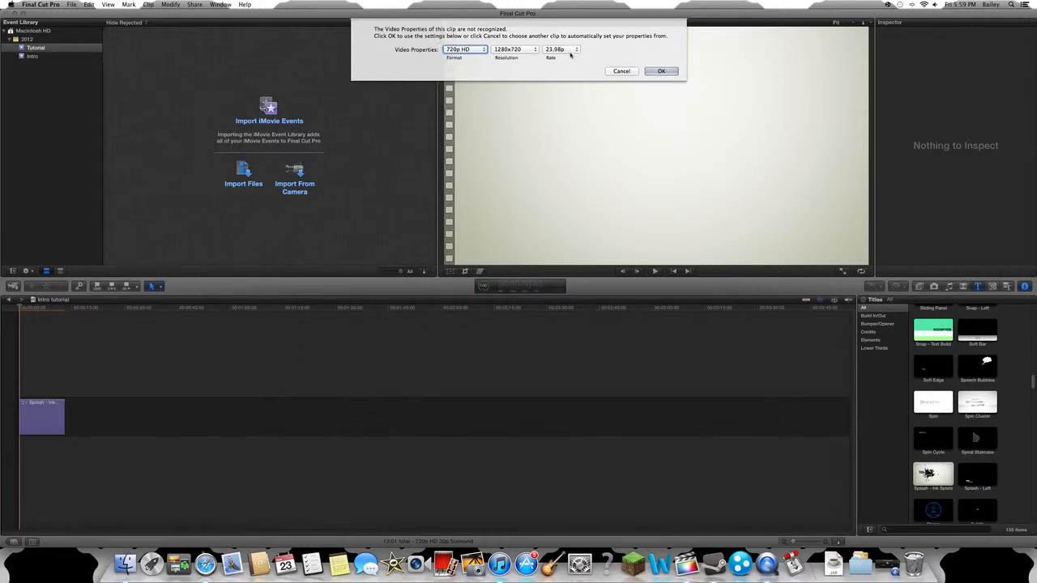
{"action": "left_click", "coordinate": [577, 49]}
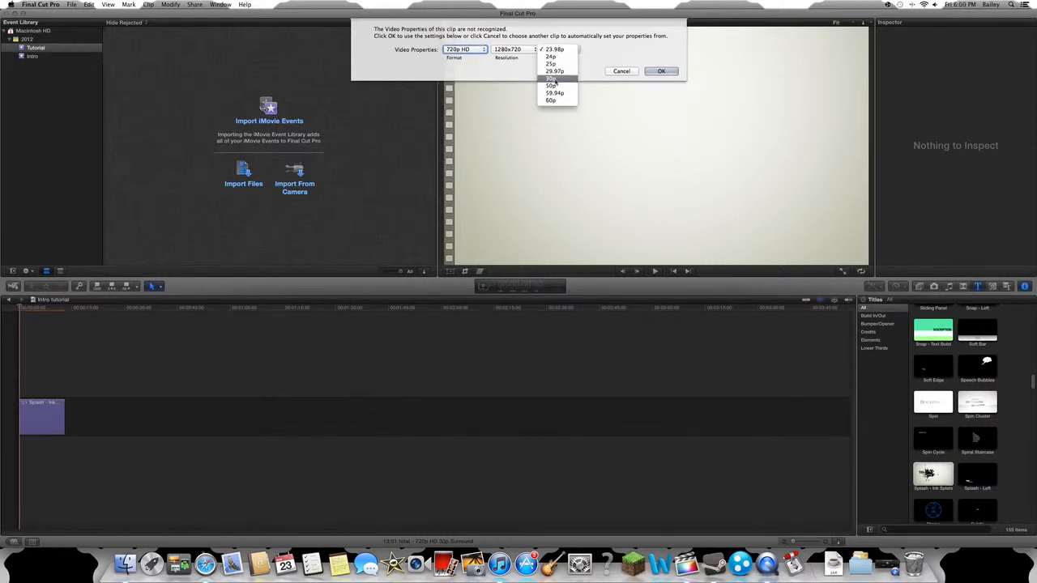
{"action": "left_click", "coordinate": [551, 77]}
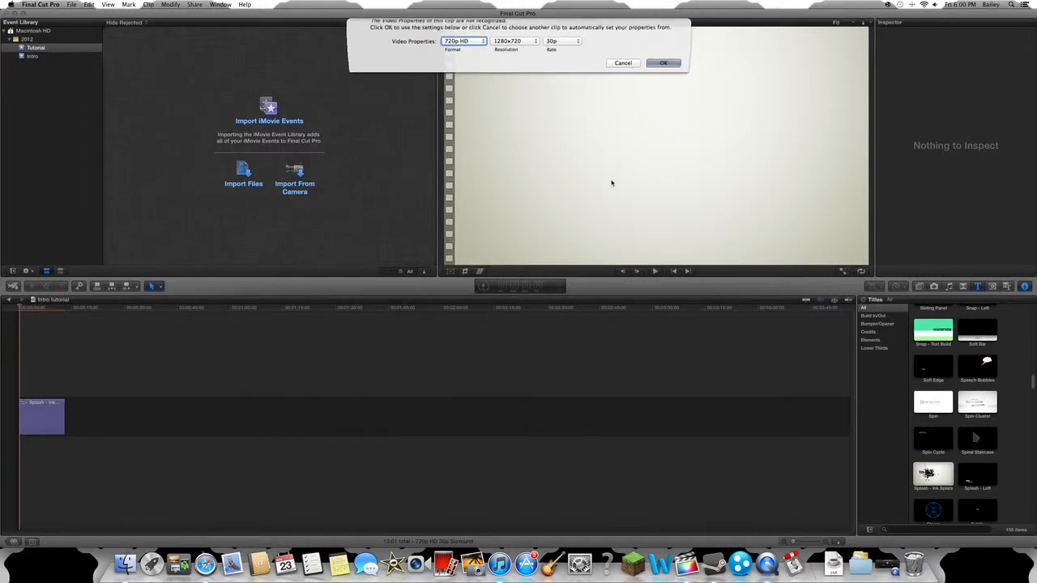
{"action": "left_click", "coordinate": [663, 62]}
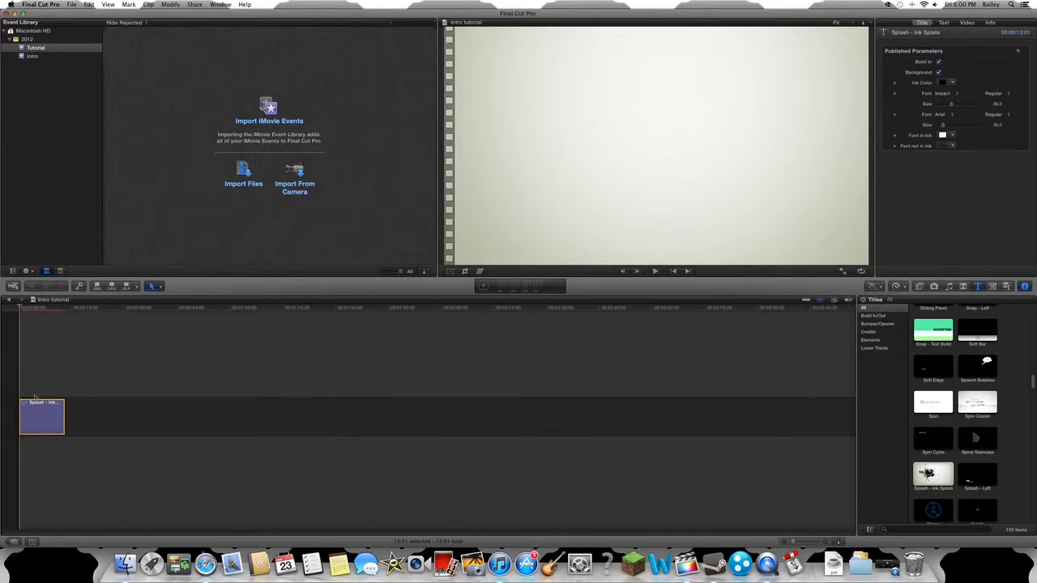
{"action": "mouse_move", "coordinate": [30, 339]}
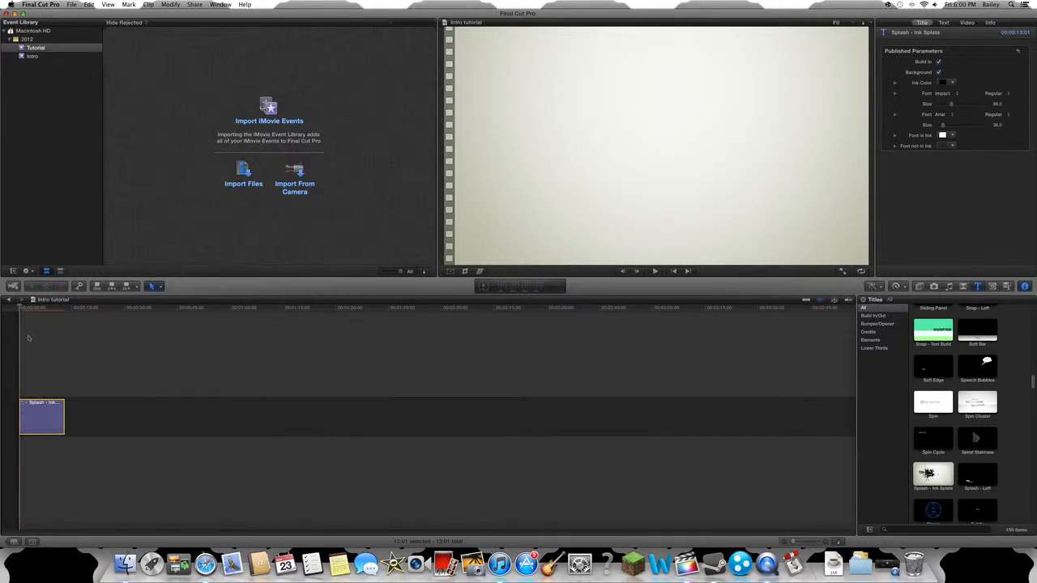
Move the playhead onto the title clip so the ink-splash title shows in the viewer
{"action": "left_click", "coordinate": [40, 308]}
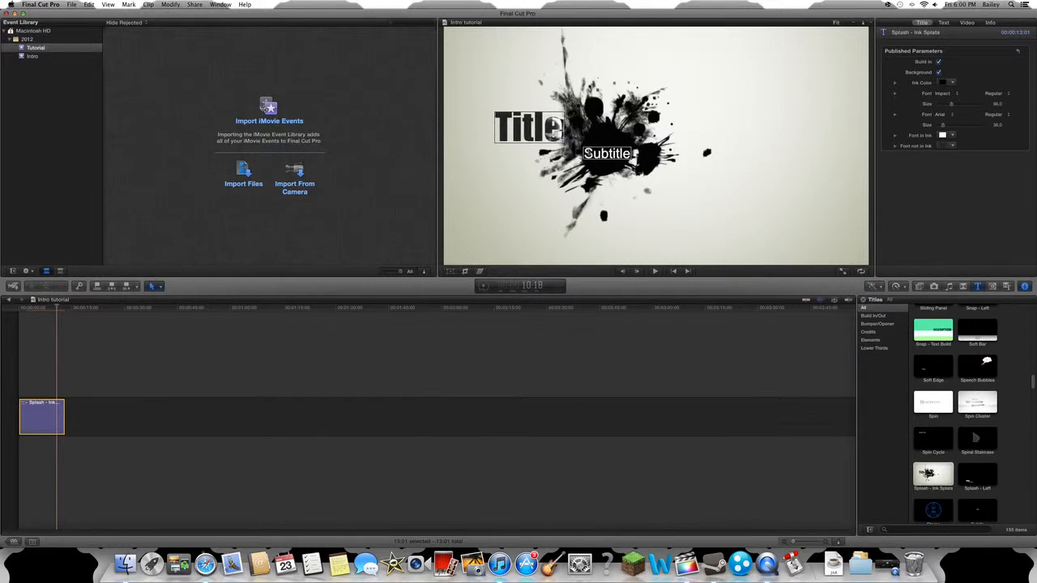
Retype the title as 'LinkinParker202' and the subtitle as 'Tutorial'
{"action": "double_click", "coordinate": [528, 126]}
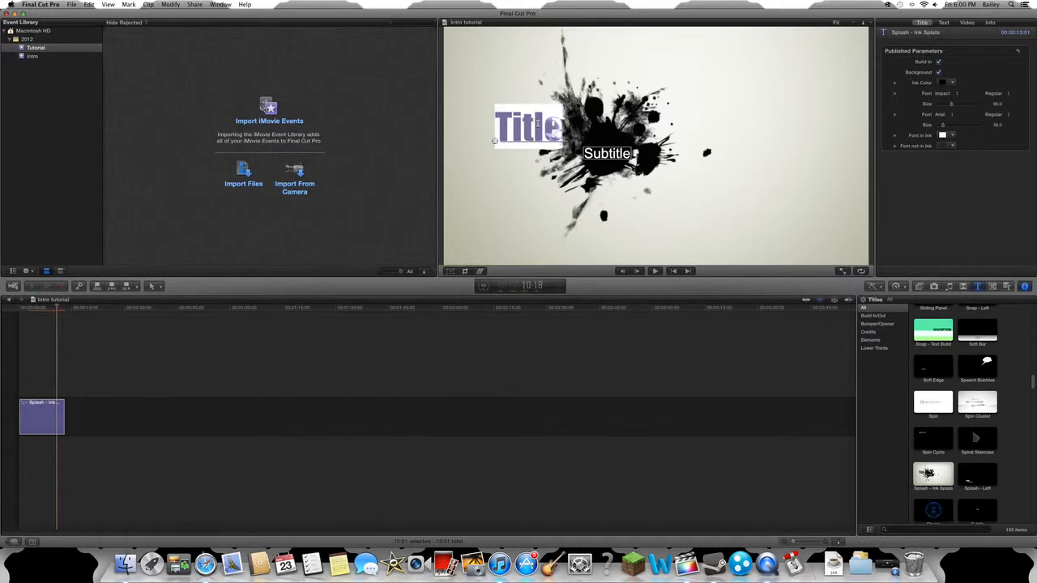
{"action": "type", "text": "LinkinPark"}
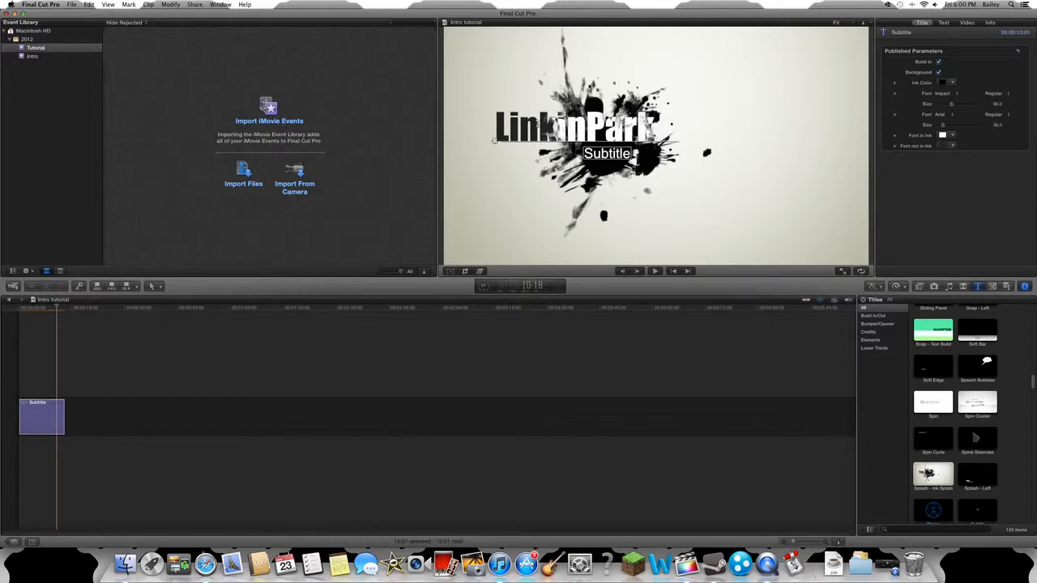
{"action": "type", "text": "er202"}
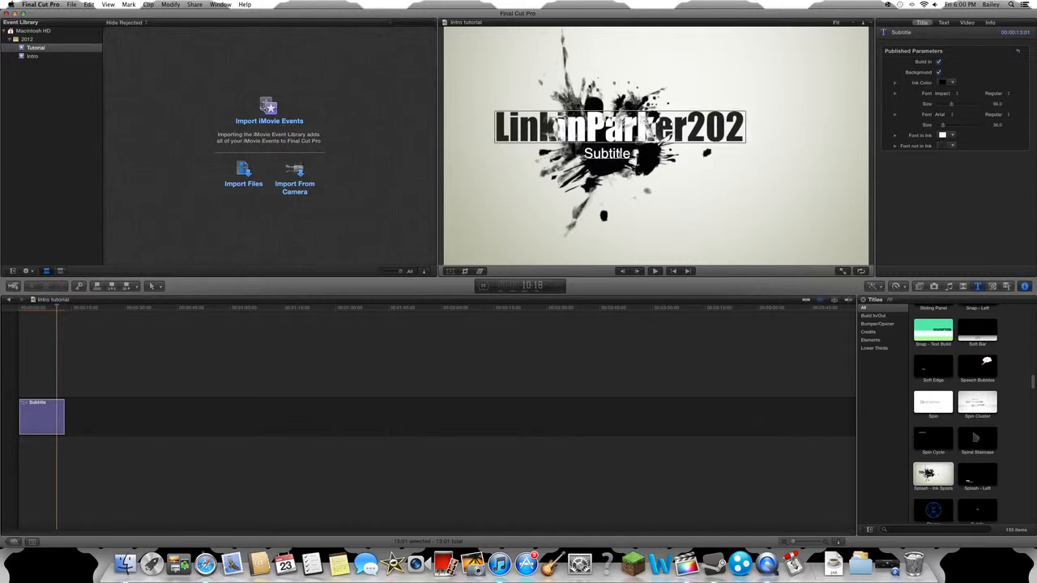
{"action": "double_click", "coordinate": [606, 153]}
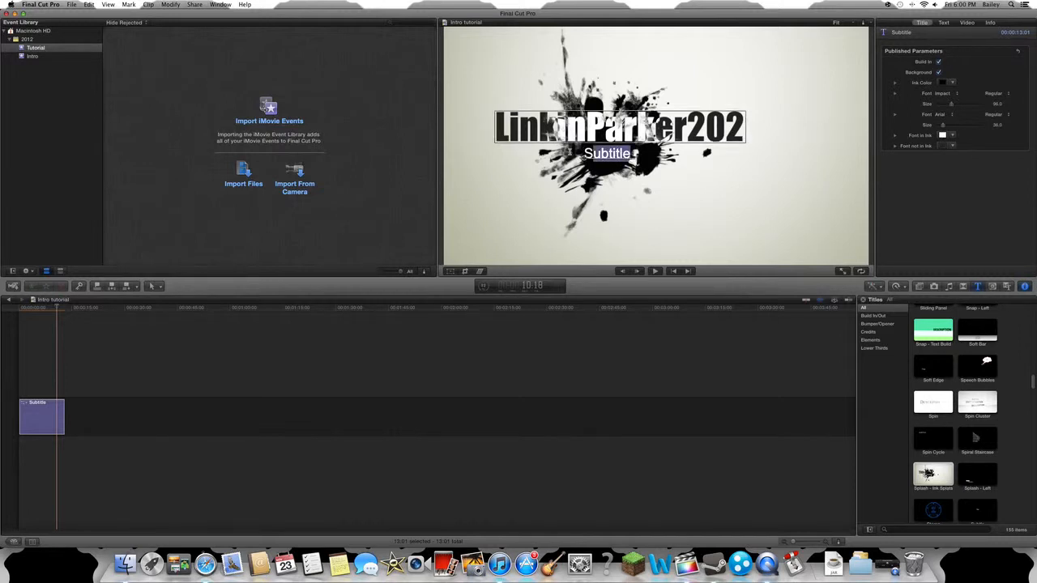
{"action": "type", "text": "Tu"}
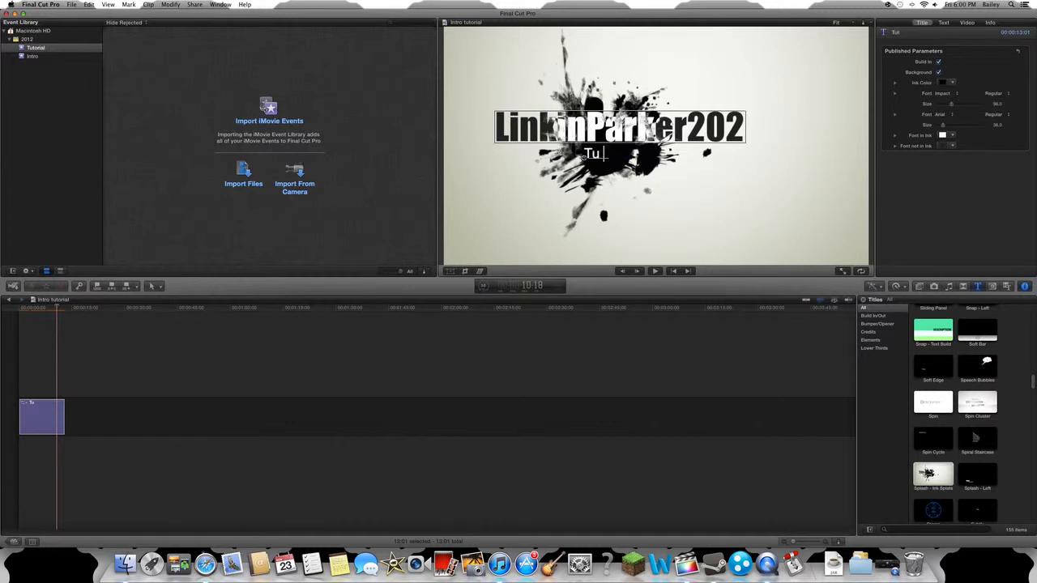
{"action": "type", "text": "torial."}
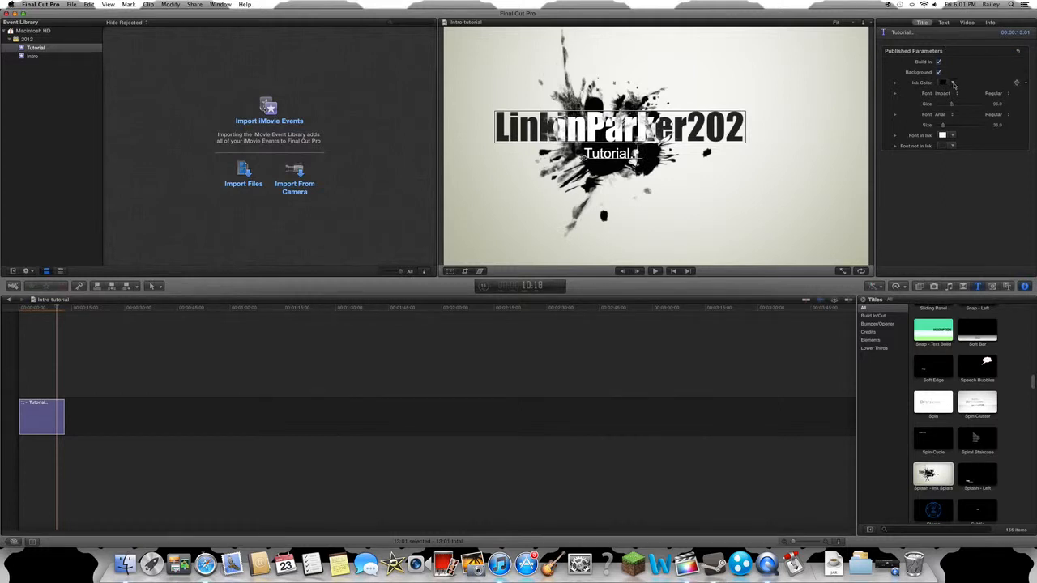
{"action": "left_click", "coordinate": [943, 81]}
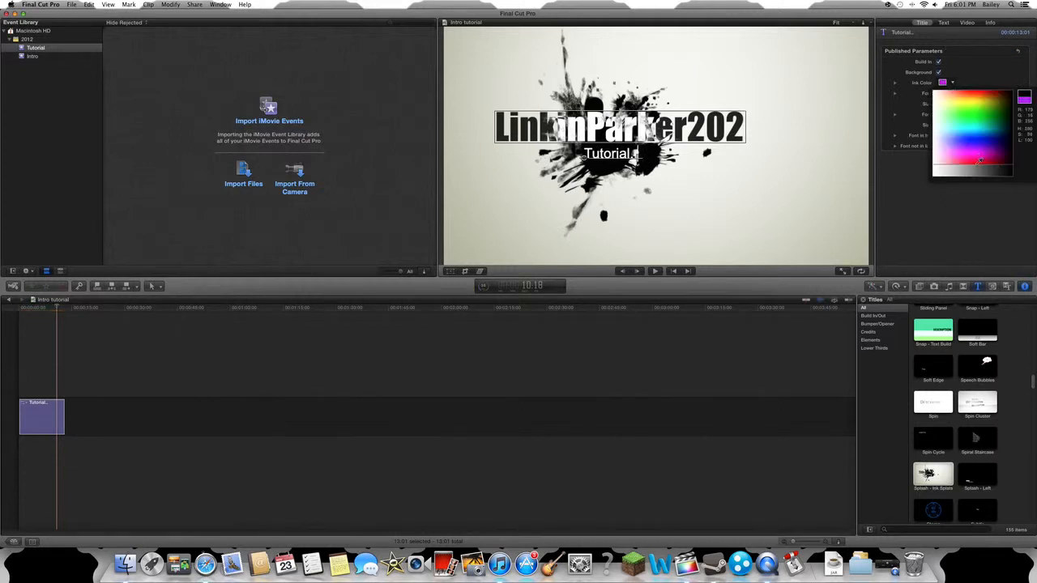
Pick a bright pink-purple shade for the title's accent colour
{"action": "left_click", "coordinate": [981, 110]}
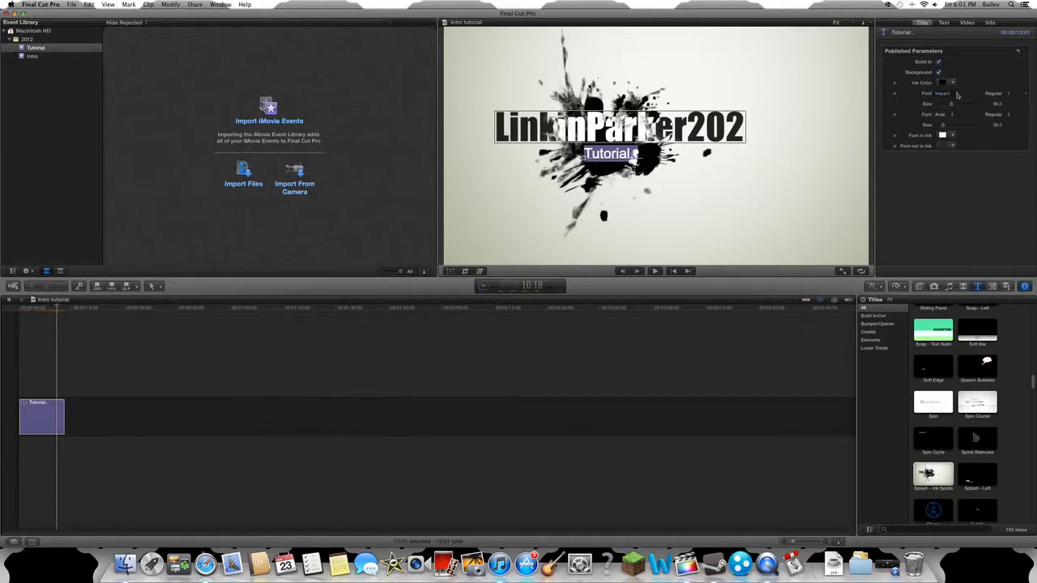
{"action": "mouse_move", "coordinate": [953, 217]}
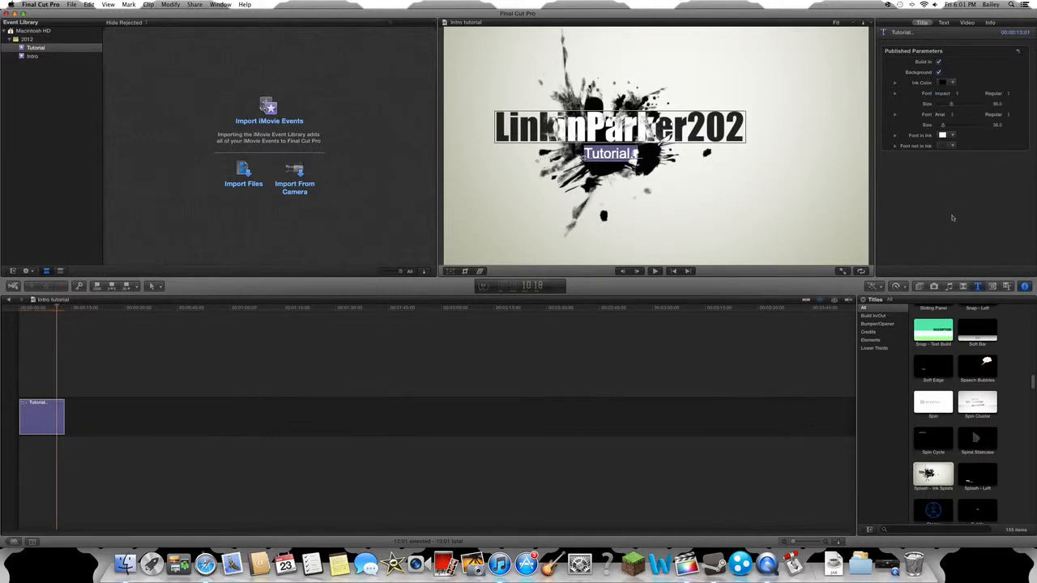
{"action": "left_click", "coordinate": [943, 137]}
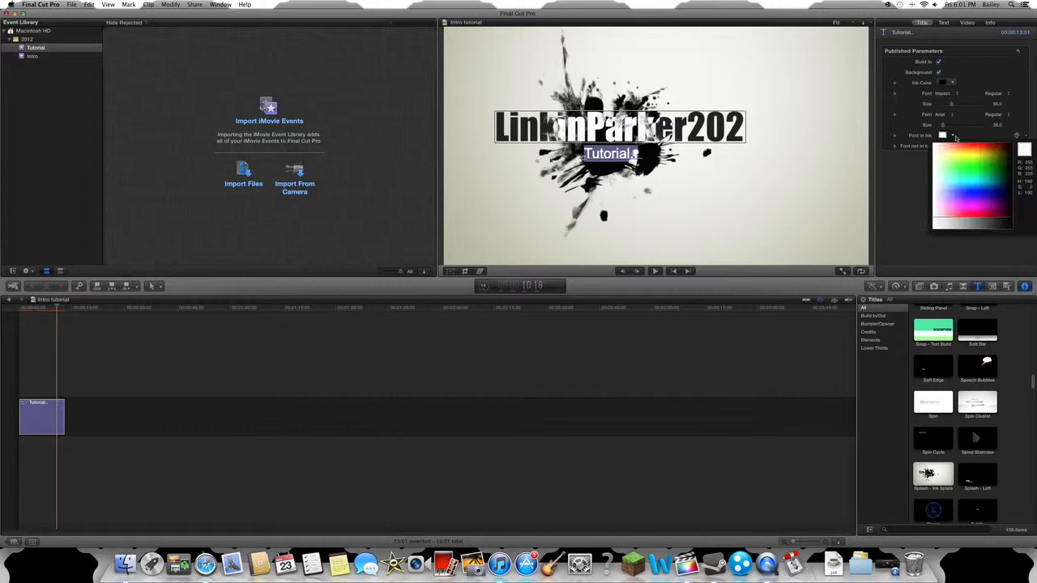
{"action": "left_click", "coordinate": [972, 198]}
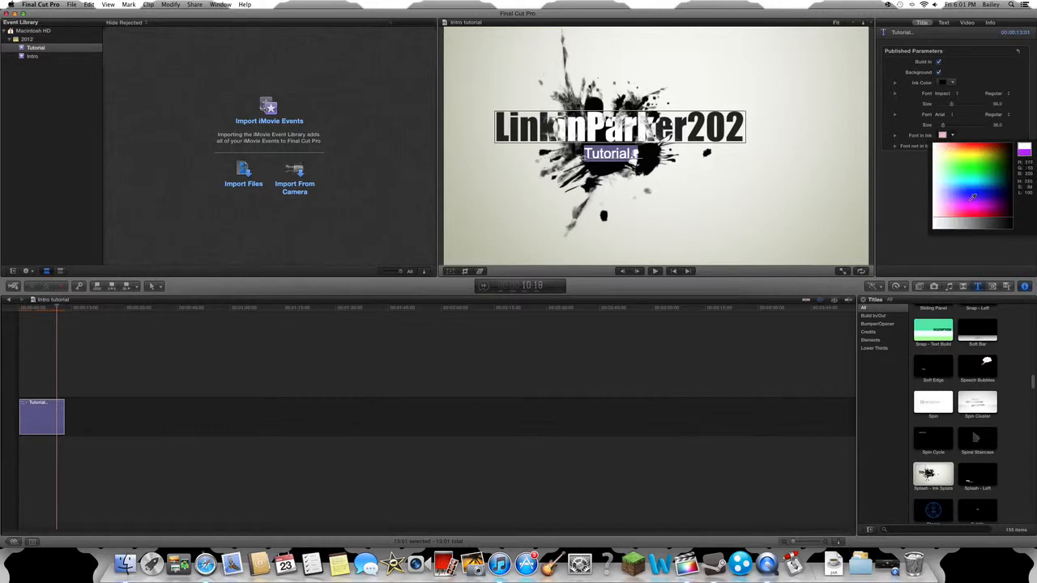
{"action": "left_click", "coordinate": [976, 204]}
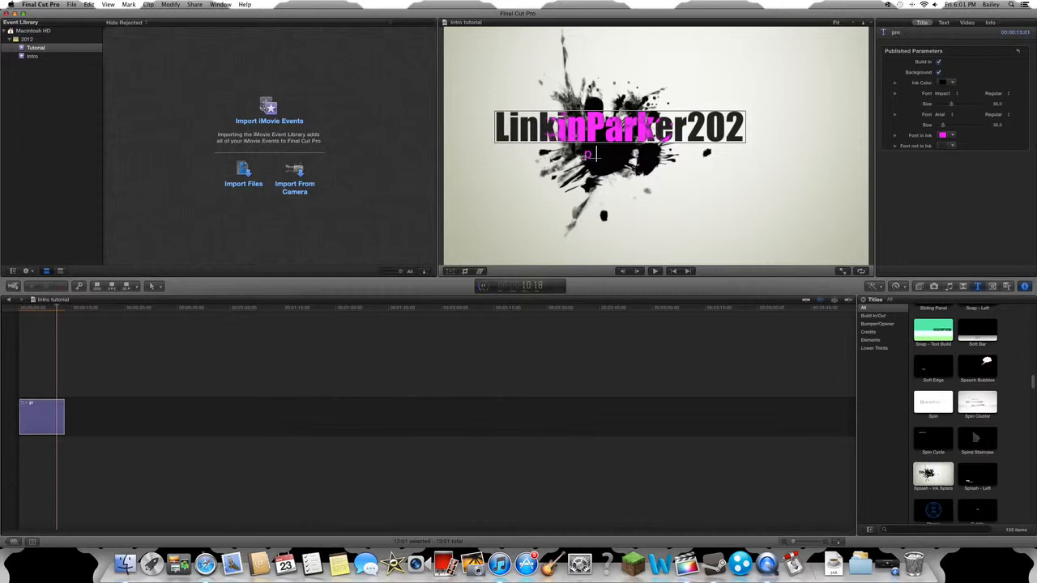
Retype the subtitle as 'Presents' and give it the matching pink accent
{"action": "type", "text": "present"}
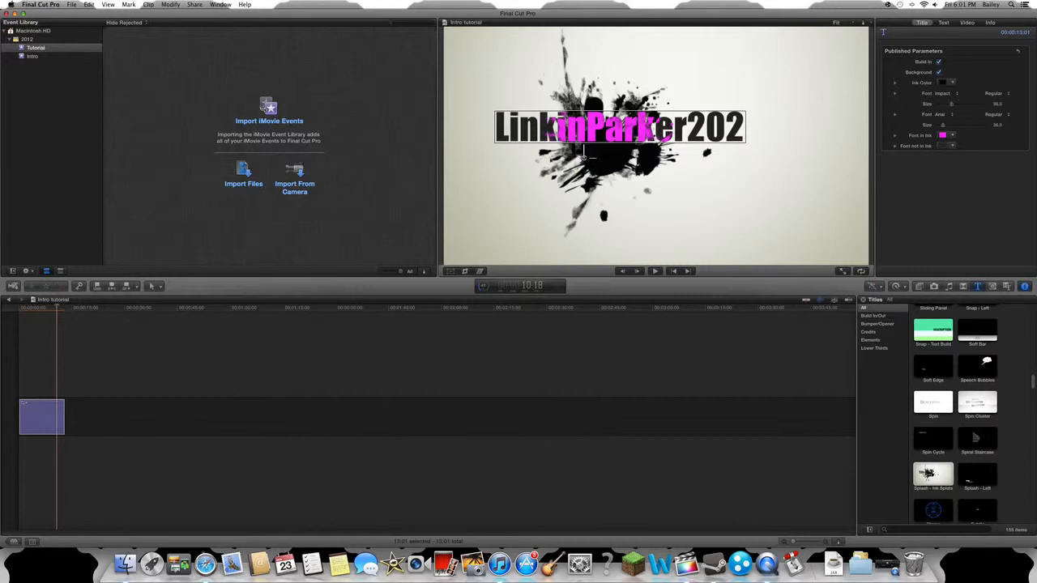
{"action": "type", "text": "Presents..."}
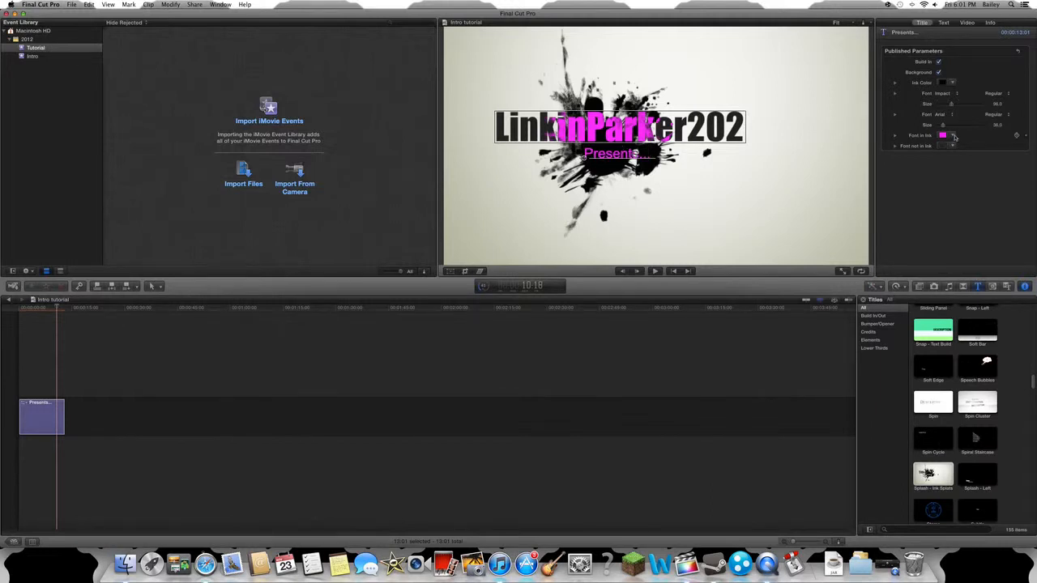
{"action": "left_click", "coordinate": [943, 136]}
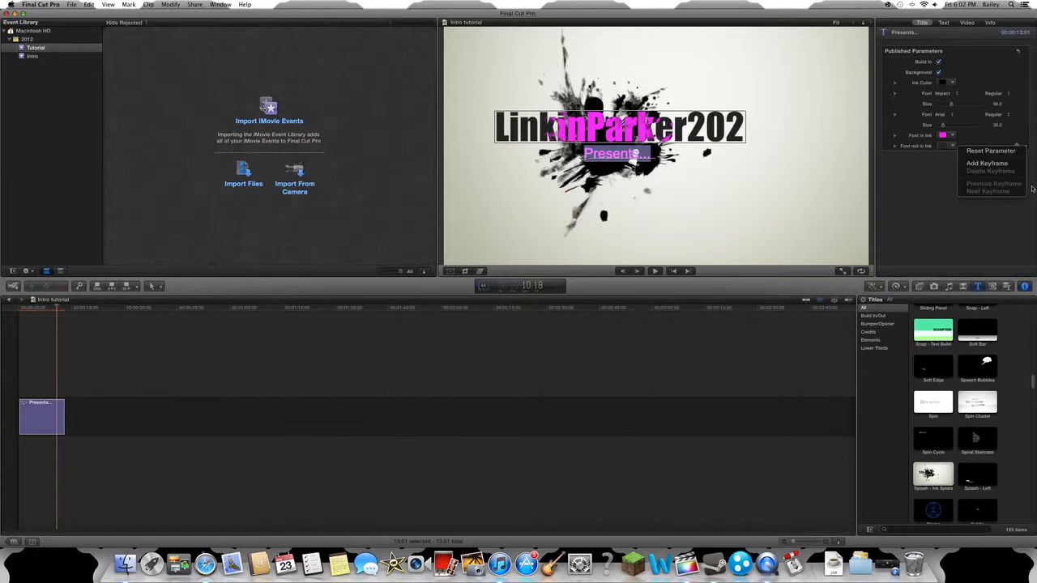
{"action": "left_click", "coordinate": [943, 136]}
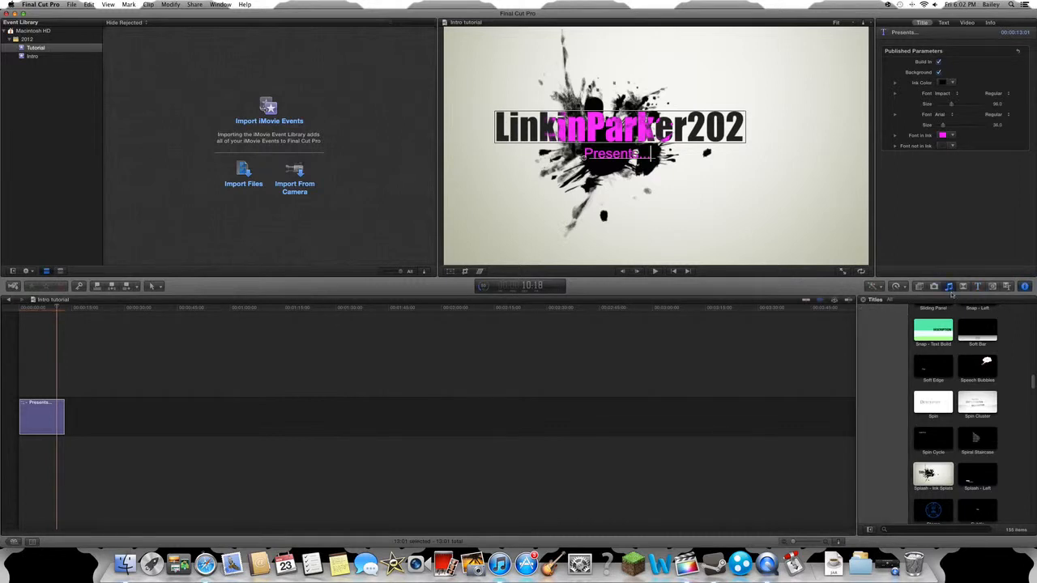
Browse the Music and Sound library's sound effects collections for thunder sounds
{"action": "left_click", "coordinate": [948, 285]}
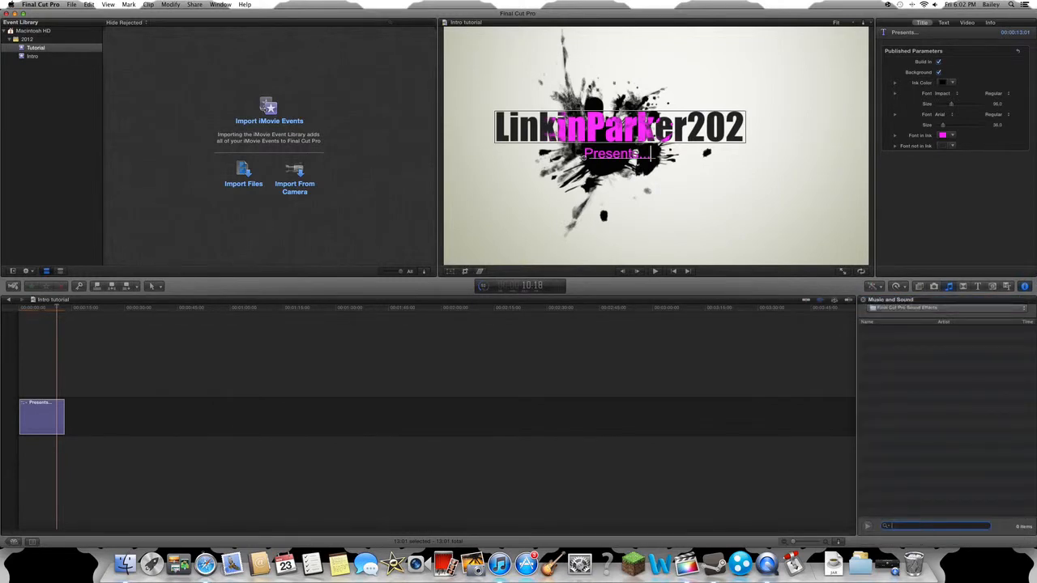
{"action": "type", "text": "Thunder"}
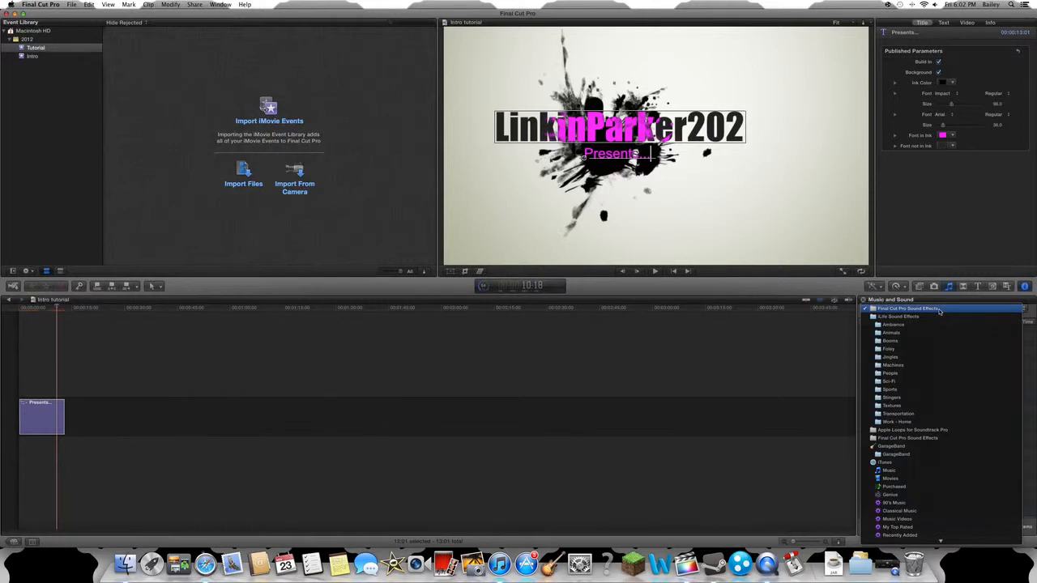
{"action": "left_click", "coordinate": [901, 316]}
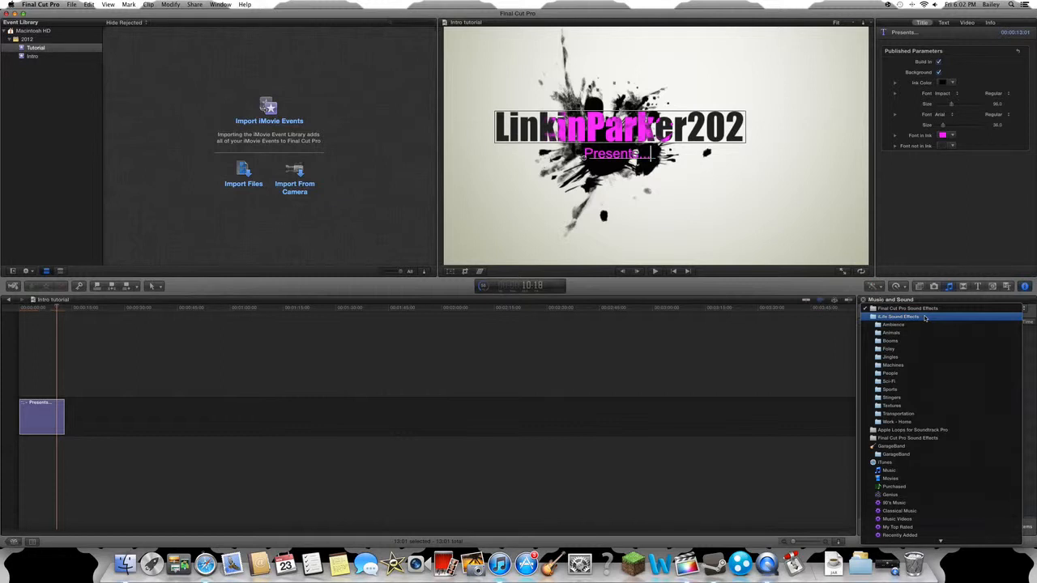
{"action": "left_click", "coordinate": [916, 324]}
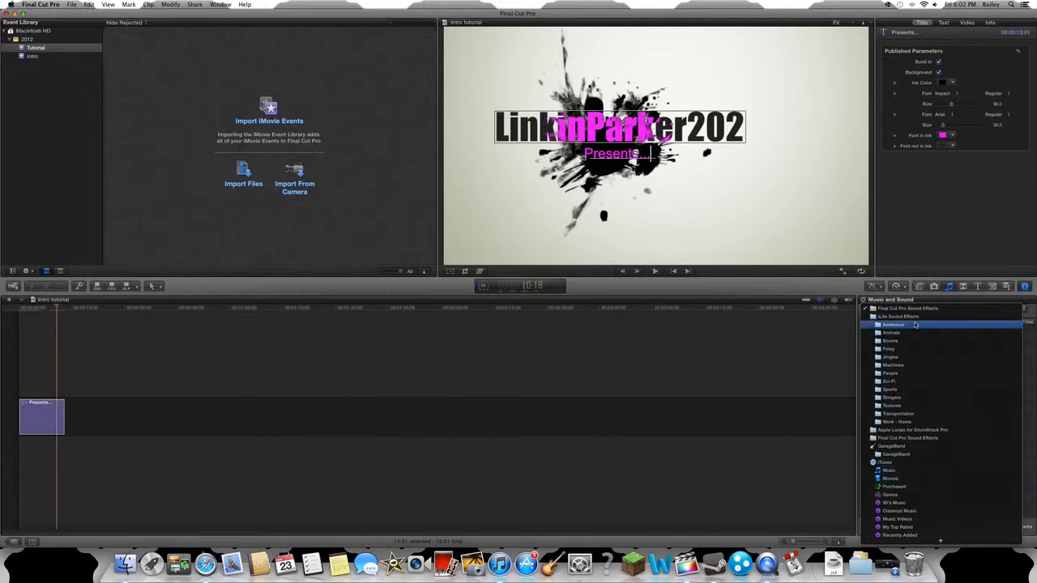
{"action": "left_click", "coordinate": [914, 431]}
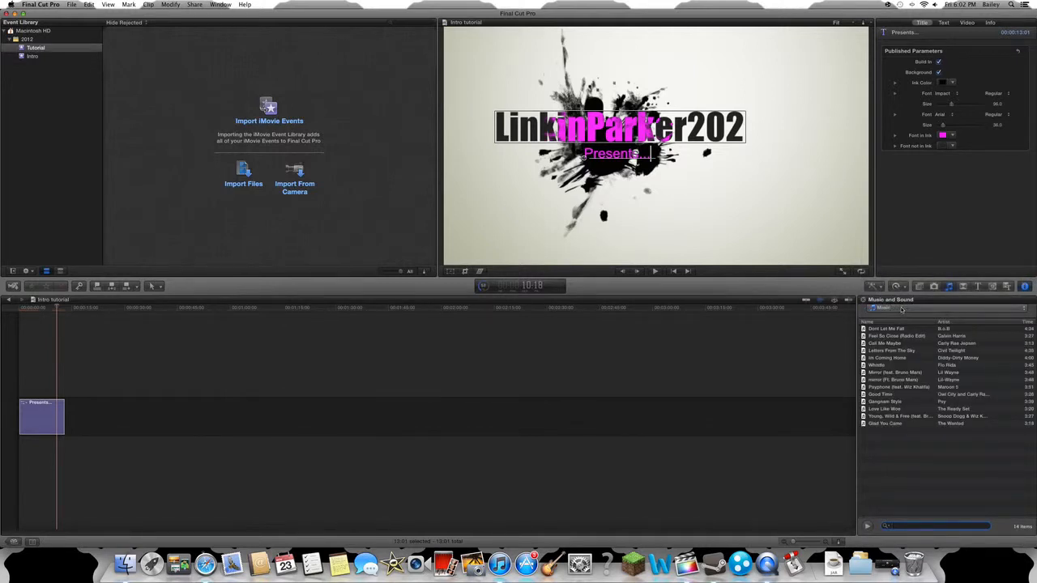
Search the full Final Cut Pro Sound Effects collection for 'Thunder' and select a result
{"action": "left_click", "coordinate": [888, 308]}
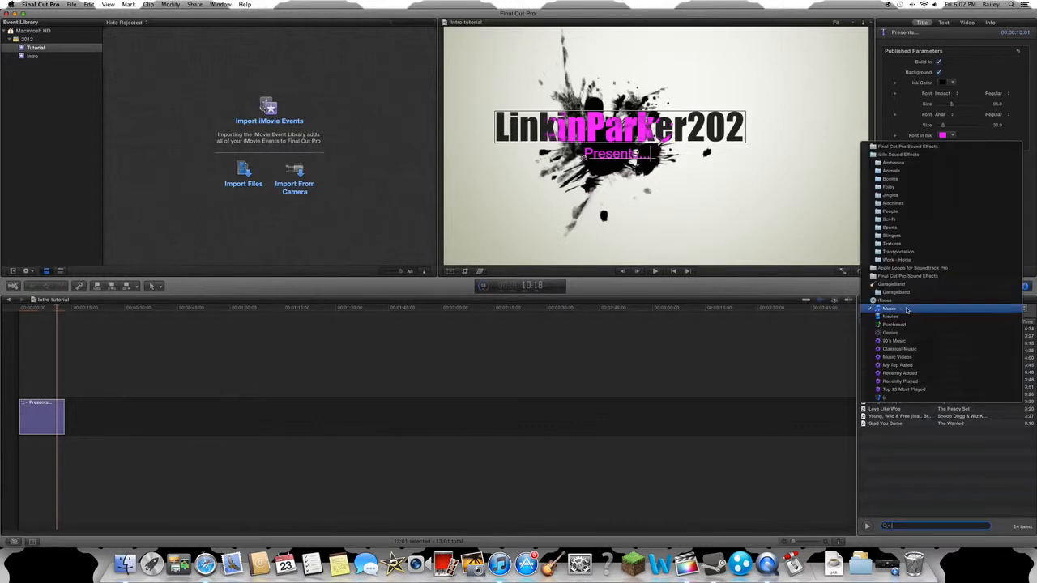
{"action": "left_click", "coordinate": [898, 154]}
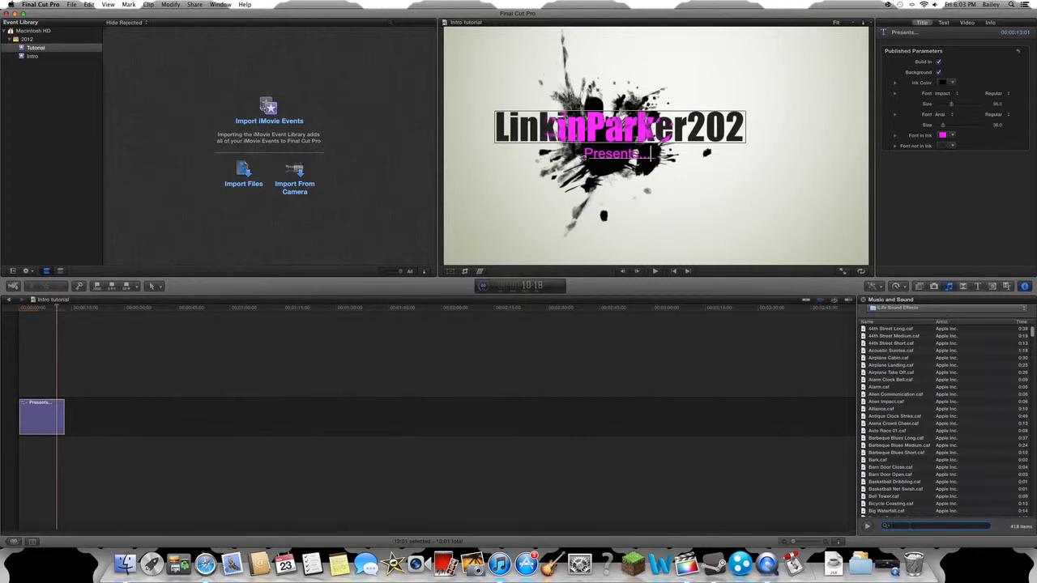
{"action": "type", "text": "Thunder"}
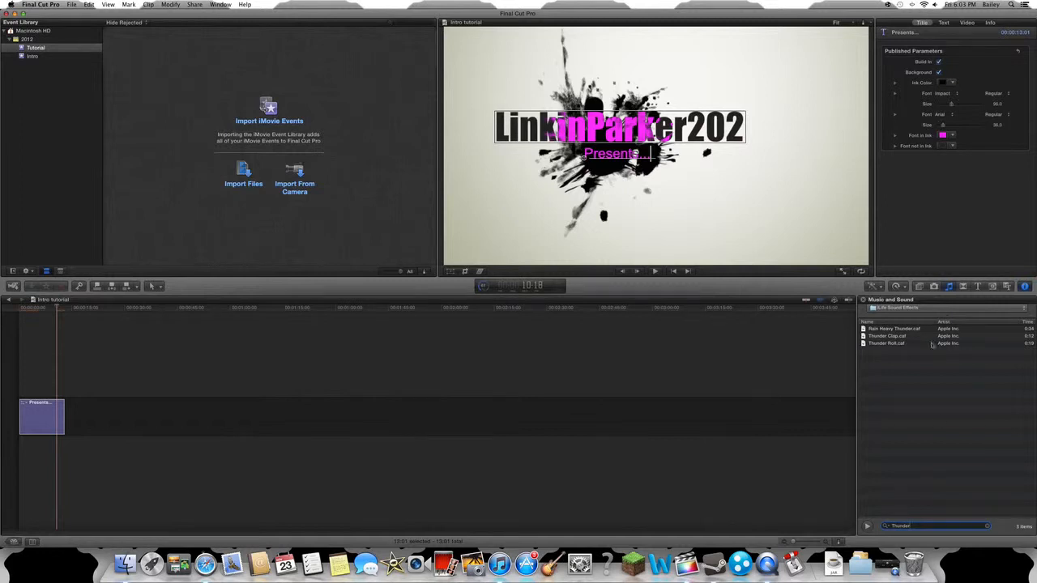
{"action": "left_click", "coordinate": [891, 344]}
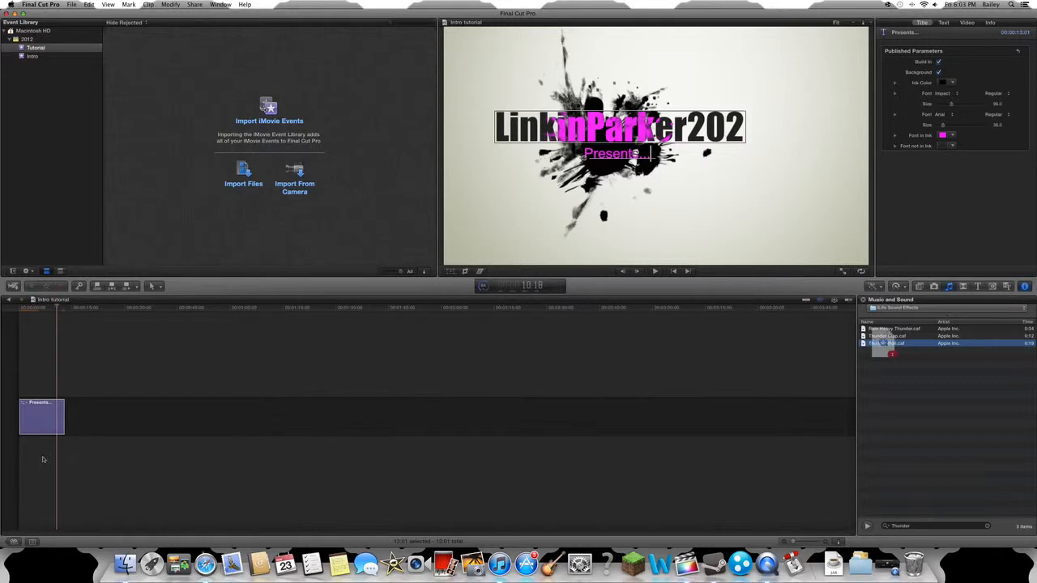
Drag the Thunder Roll sound effect into the timeline beneath the title clip at the start
{"action": "left_click_drag", "start_coordinate": [886, 344], "coordinate": [81, 457]}
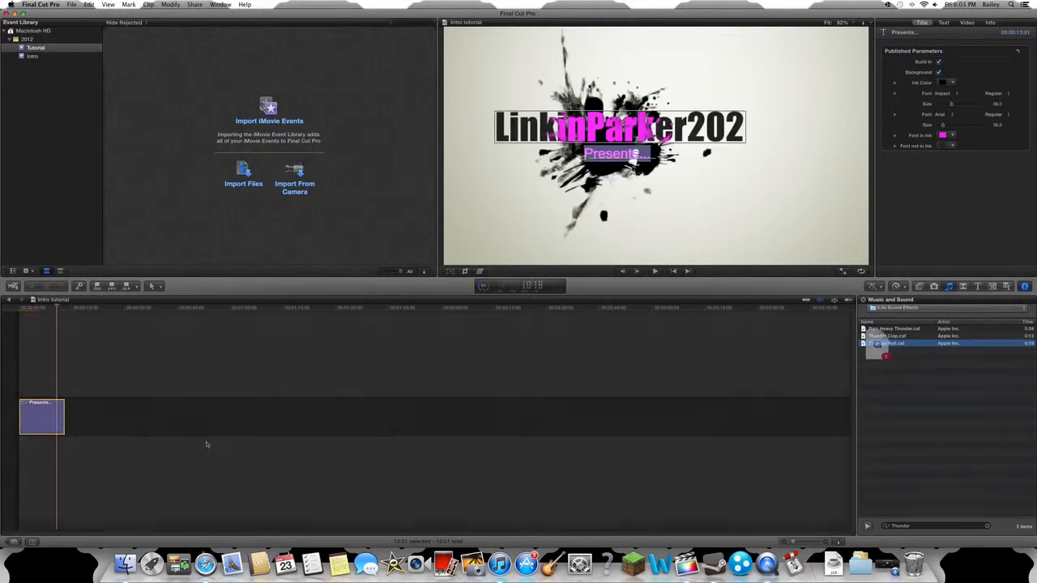
{"action": "left_click_drag", "start_coordinate": [887, 344], "coordinate": [52, 457]}
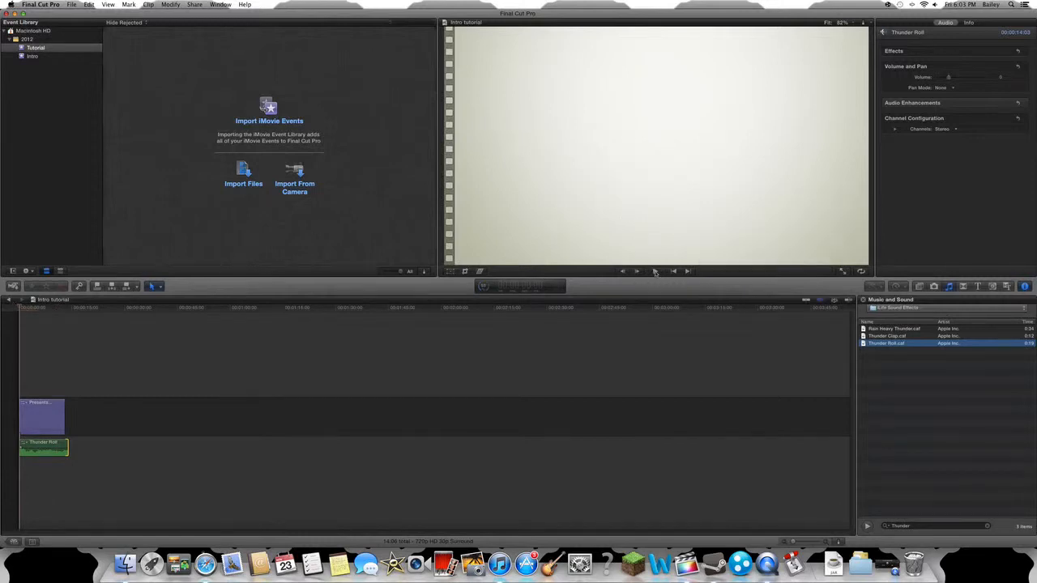
{"action": "mouse_move", "coordinate": [654, 271]}
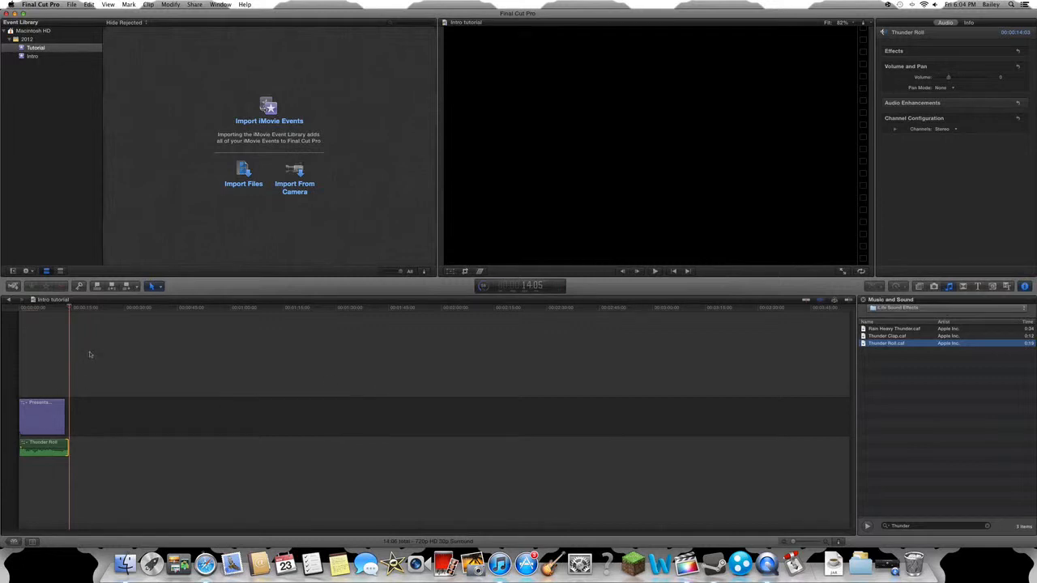
{"action": "mouse_move", "coordinate": [218, 289]}
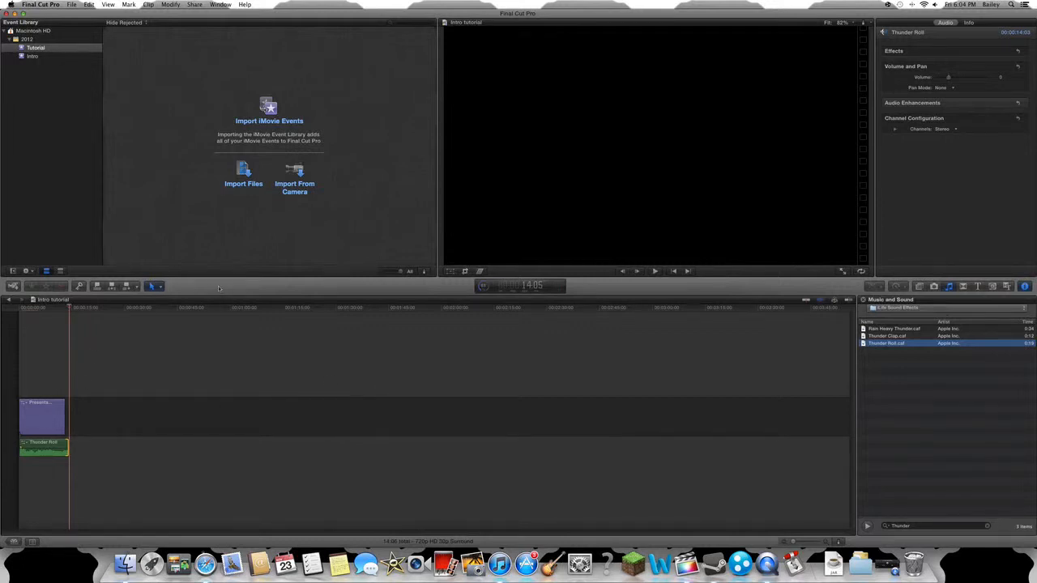